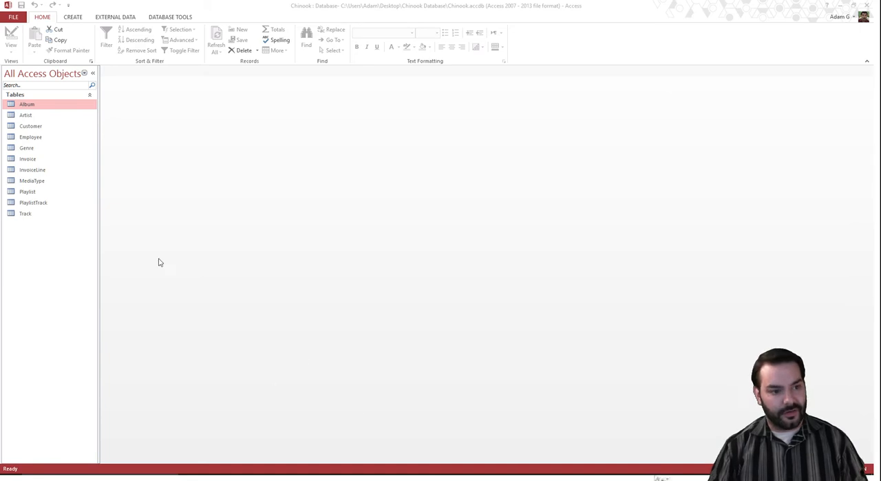
mouse_move(52, 206)
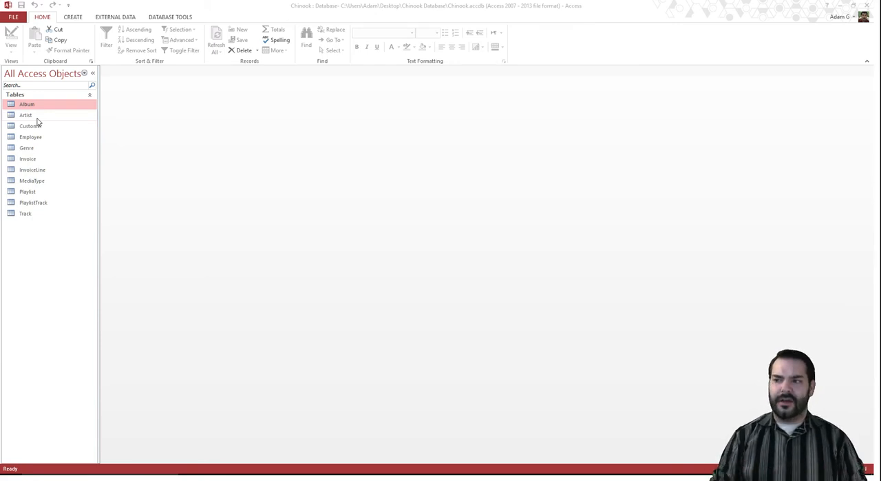
mouse_move(40, 167)
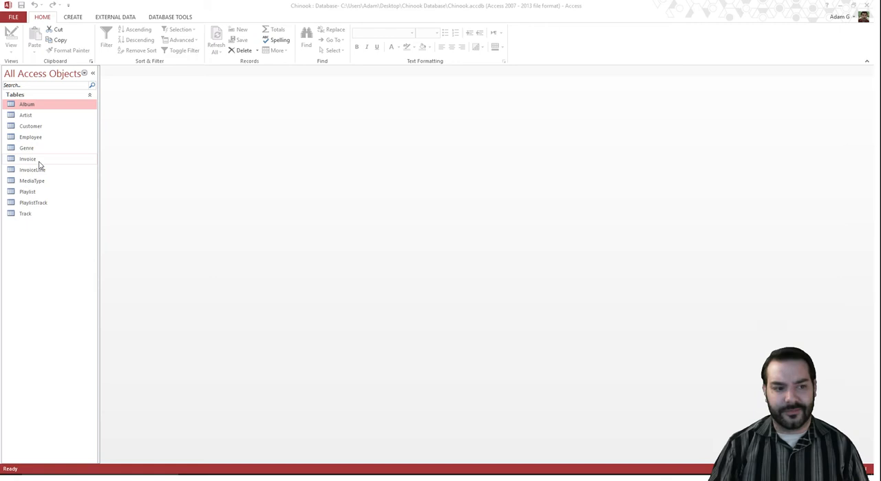
mouse_move(38, 169)
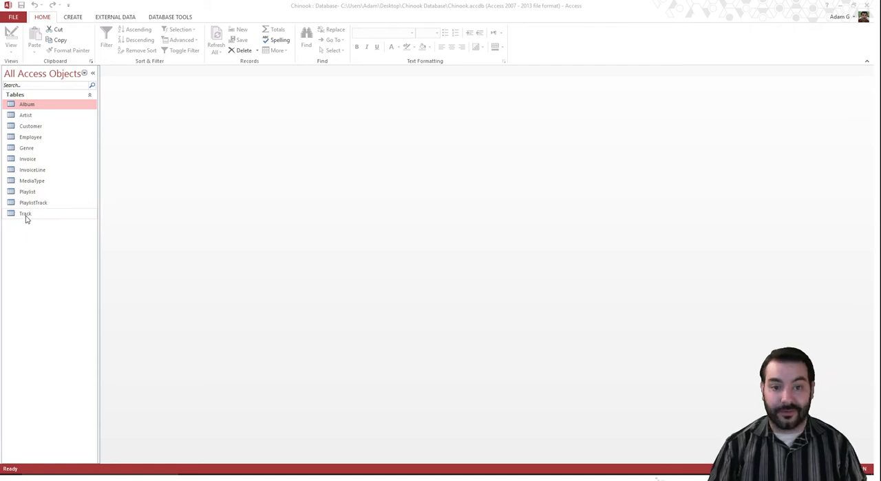
- Open and scroll through the Track table's records, then bring up the Create ribbon commands
double_click(26, 213)
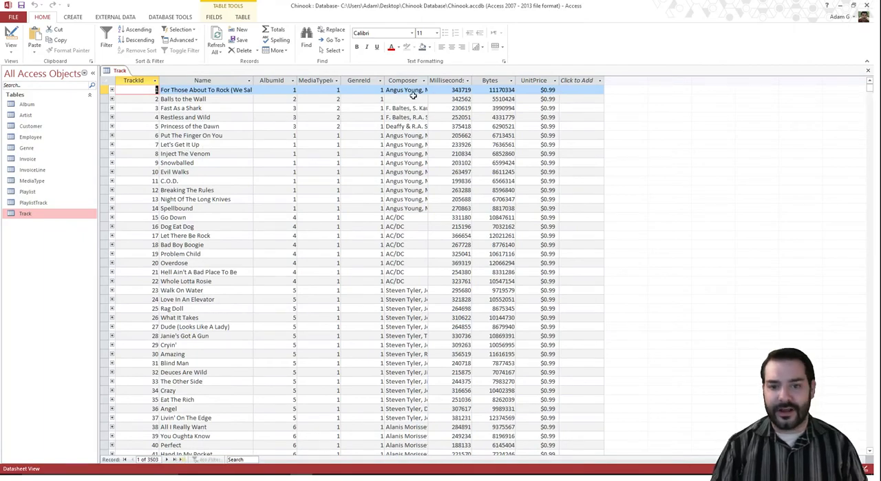
scroll(down, 3)
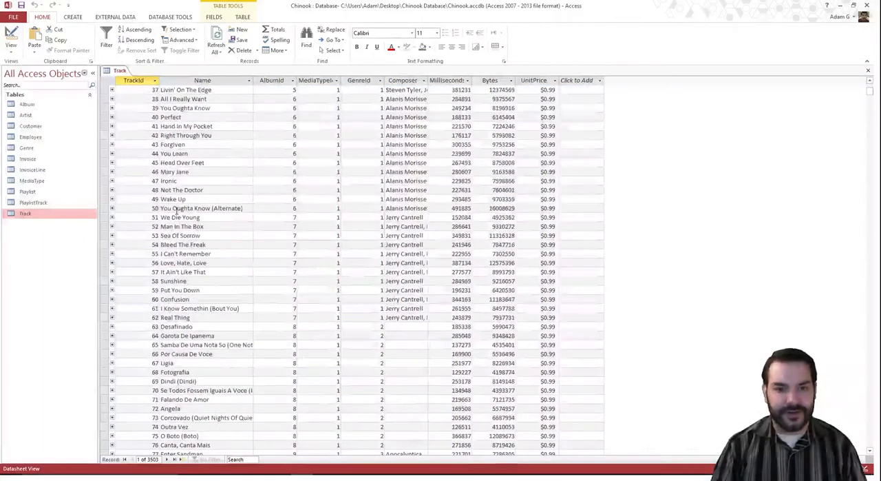
scroll(down, 3)
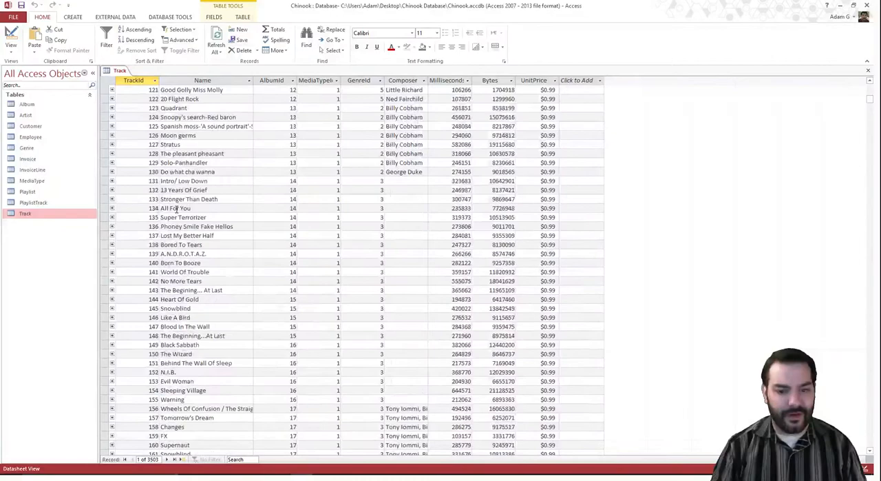
scroll(down, 3)
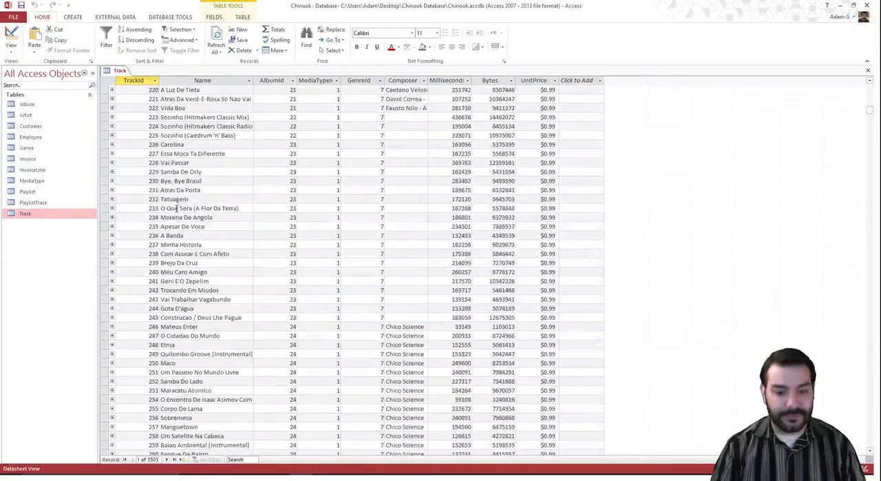
scroll(down, 3)
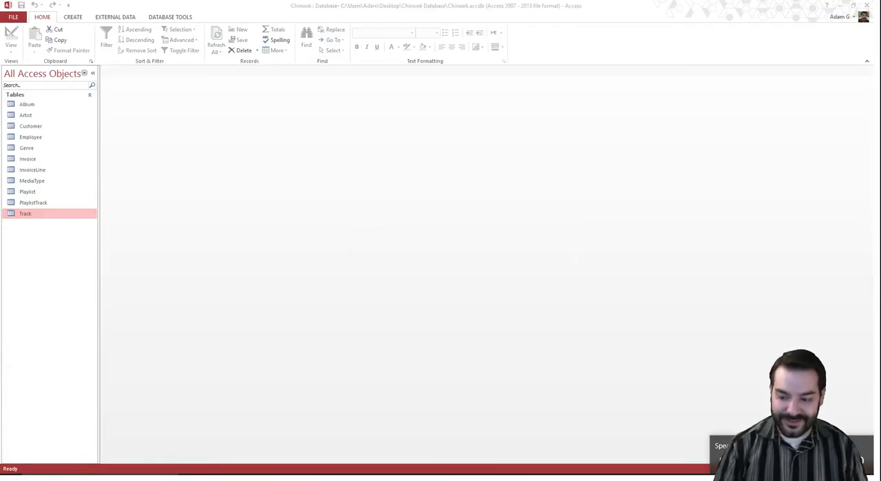
mouse_move(594, 301)
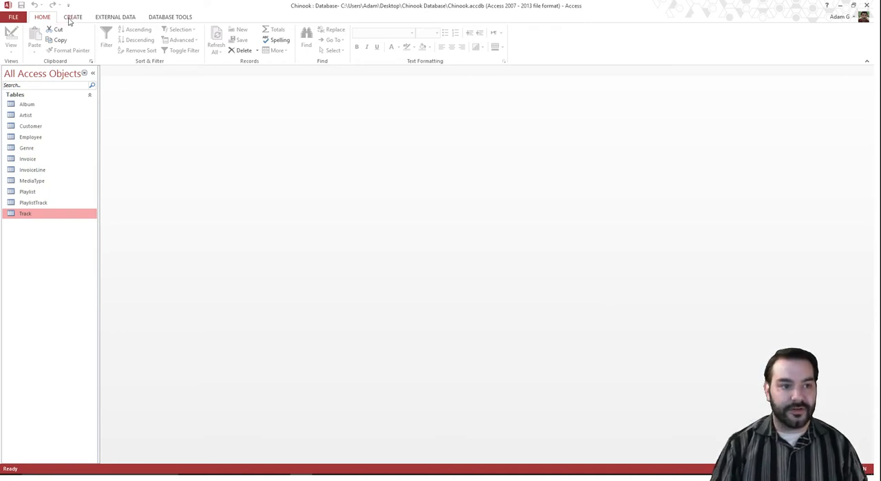
mouse_move(26, 116)
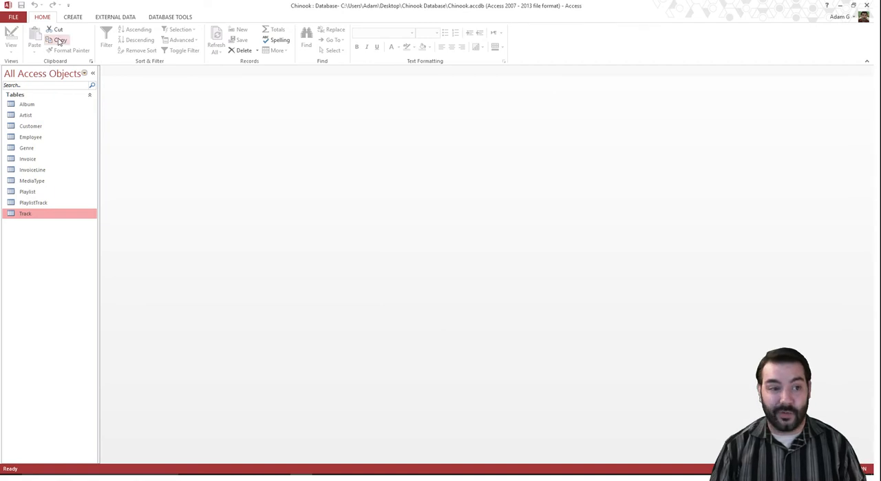
click(73, 17)
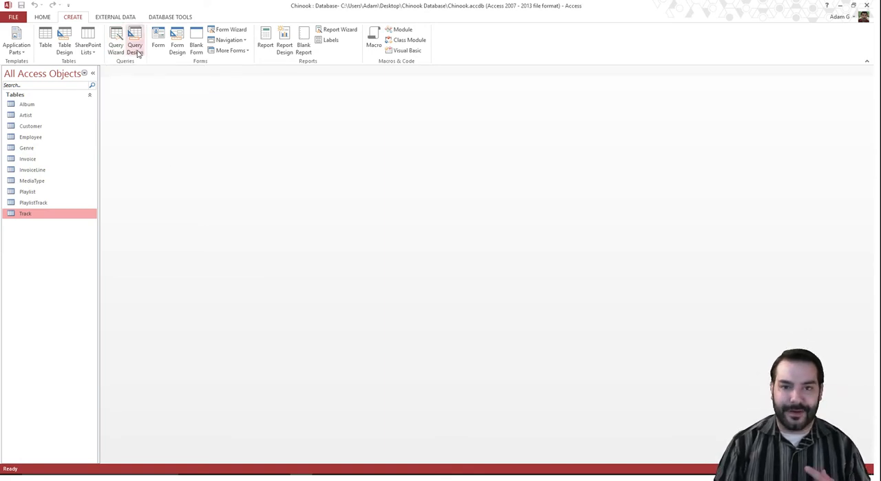
mouse_move(135, 42)
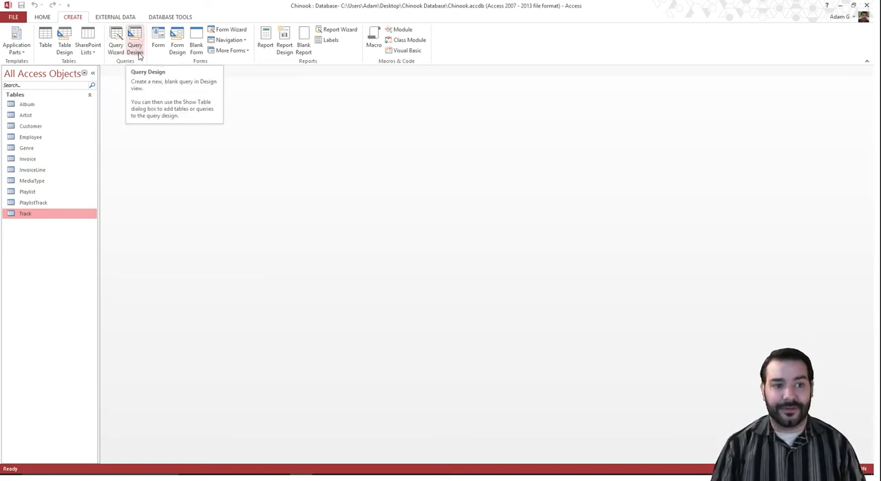
- Start a blank query in design view with the Artist table as its only source
click(134, 40)
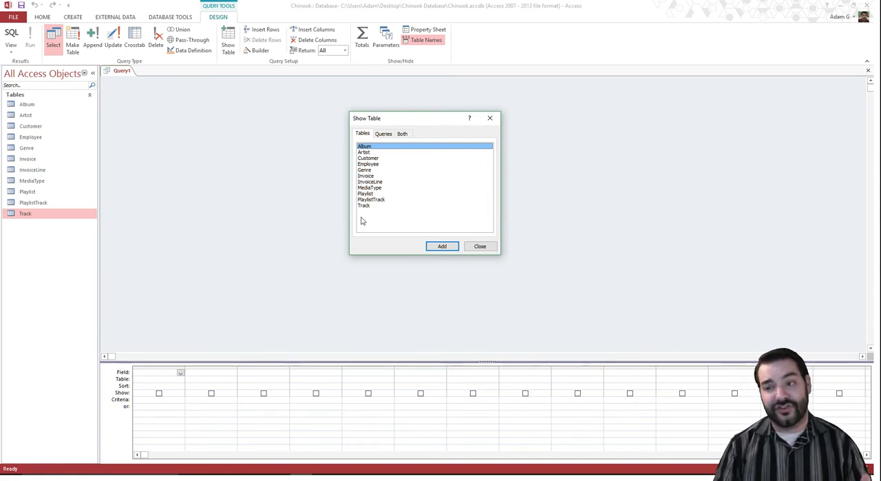
click(363, 152)
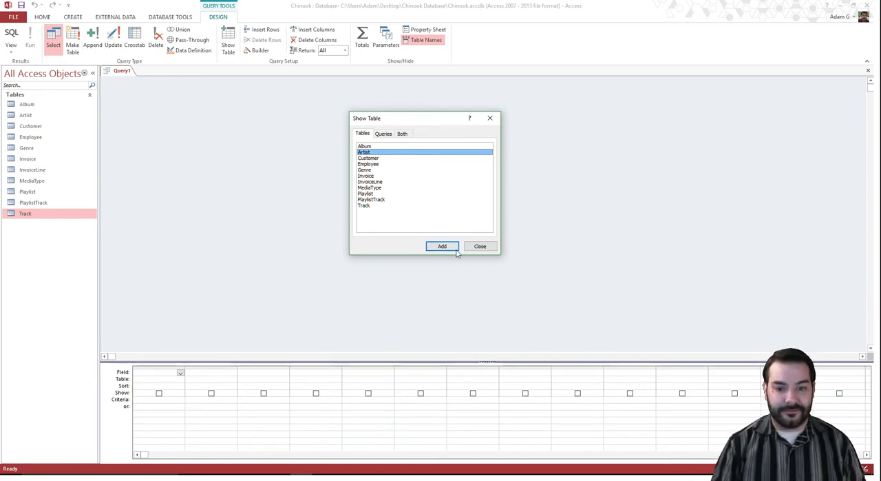
click(441, 246)
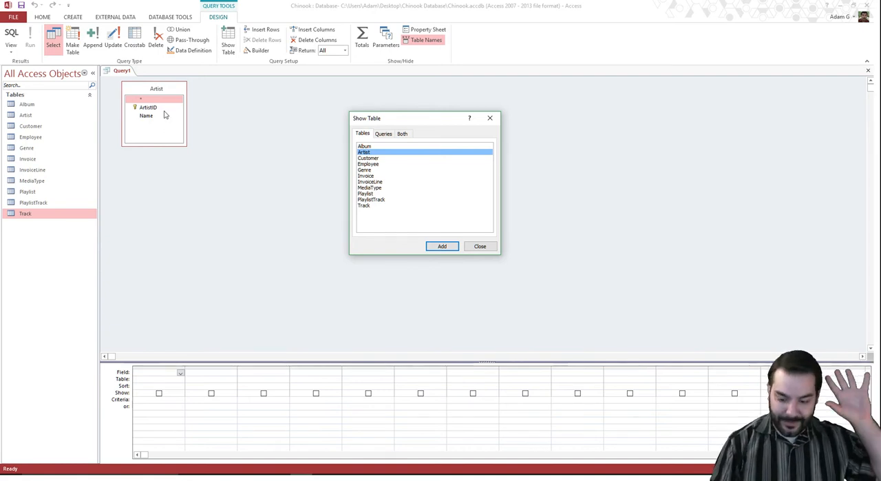
mouse_move(377, 223)
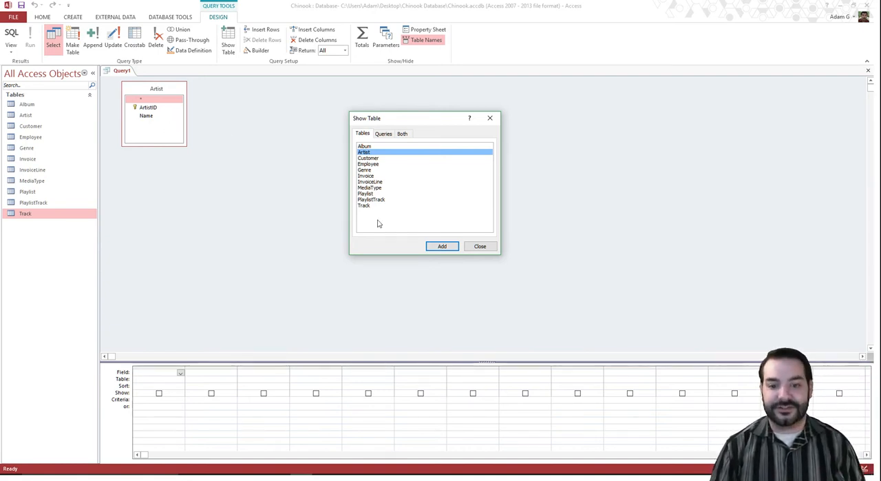
click(480, 245)
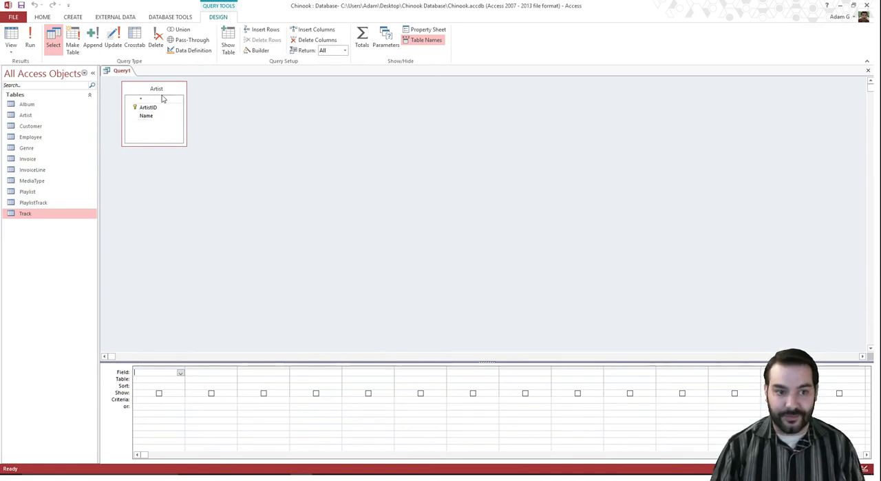
- Place the Artist Name field into the first column of the query grid
drag(156, 88, 190, 95)
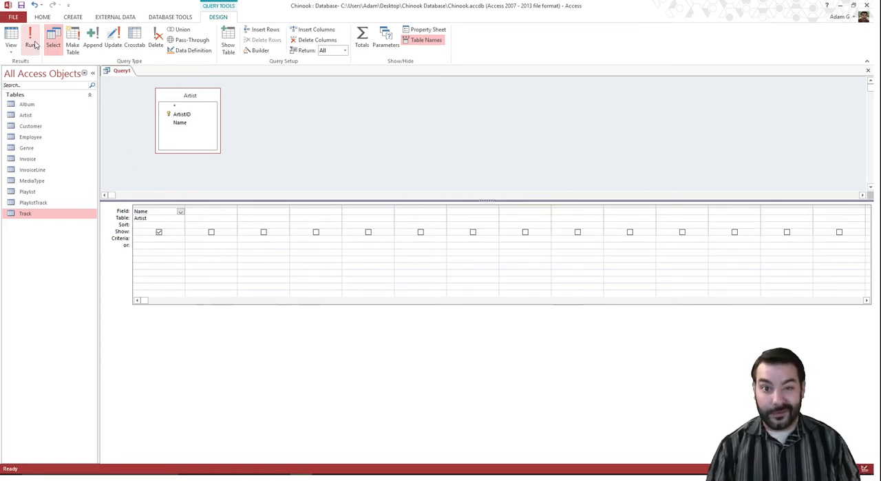
mouse_move(31, 38)
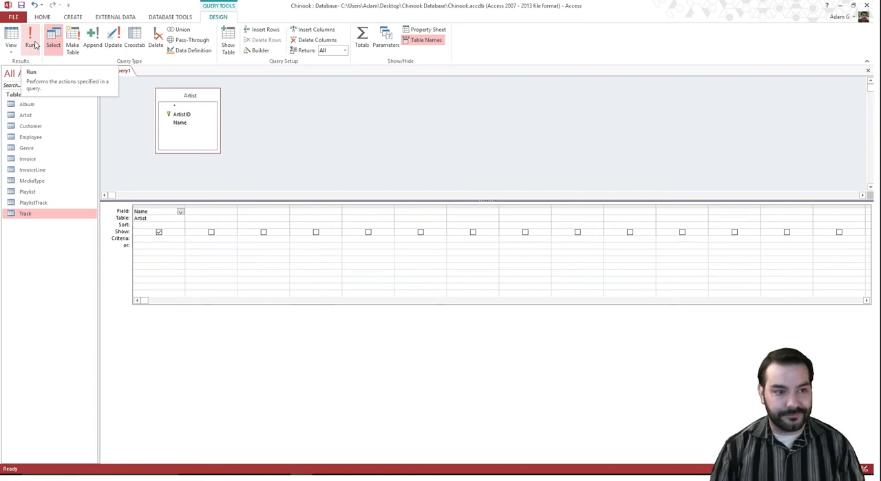
click(32, 38)
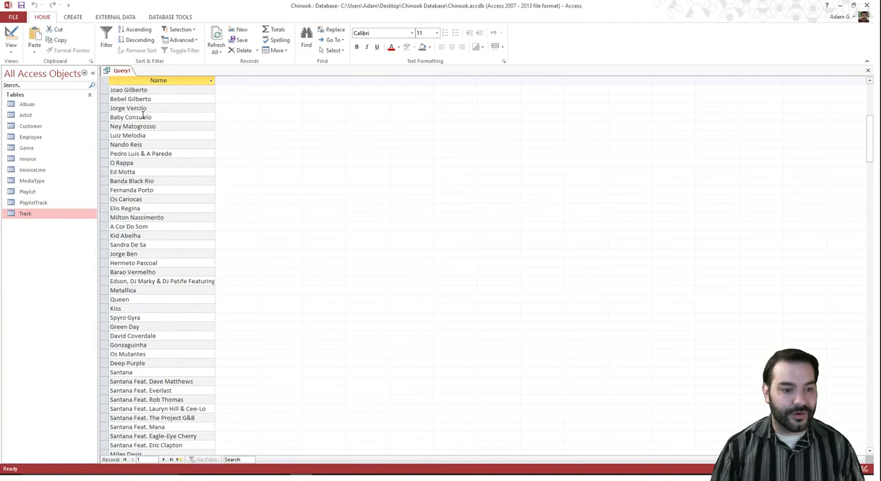
scroll(down, 3)
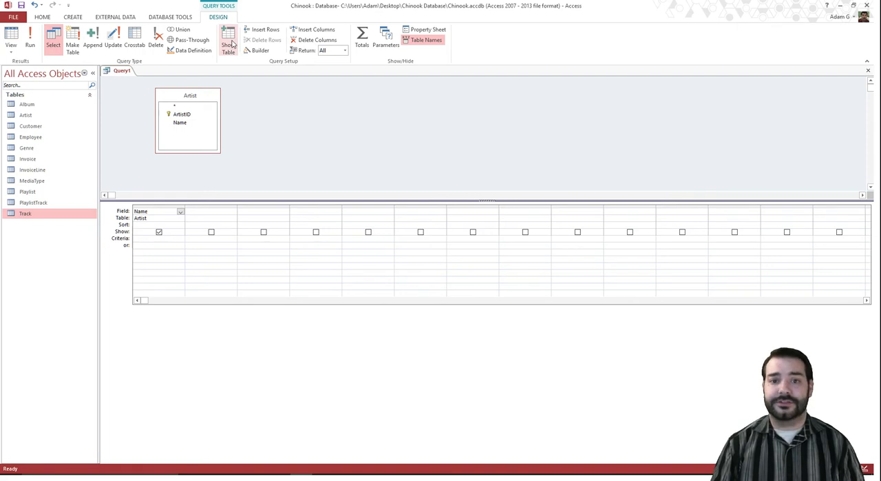
- Add the Track and Album tables to the query design
click(228, 40)
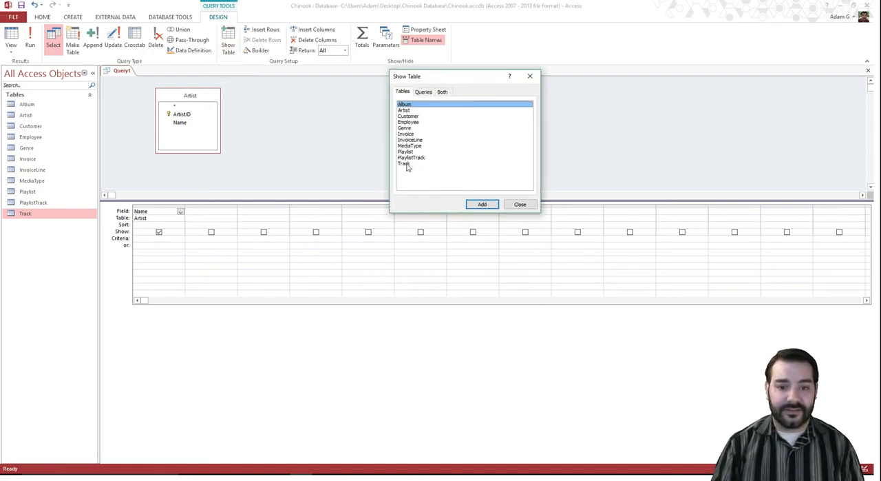
click(404, 163)
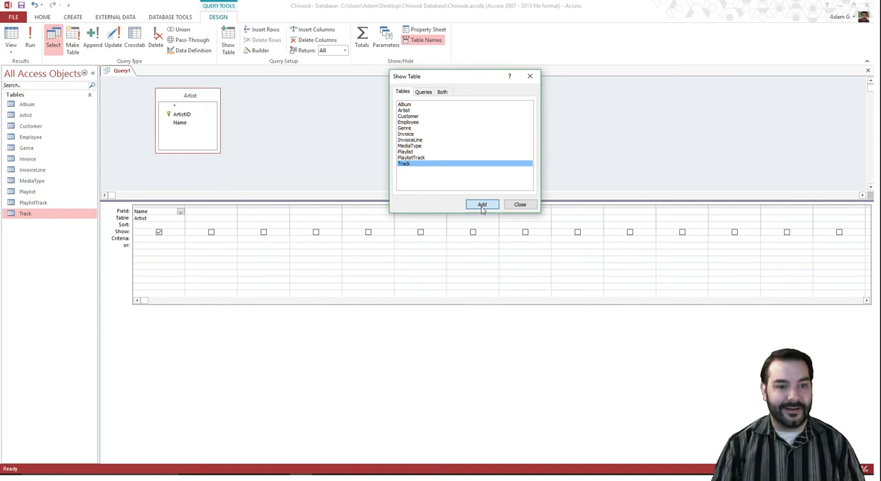
click(482, 204)
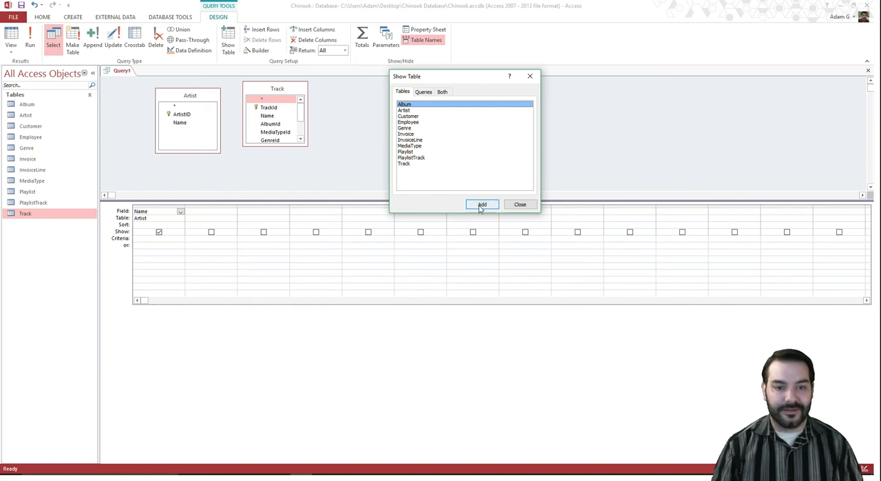
click(482, 204)
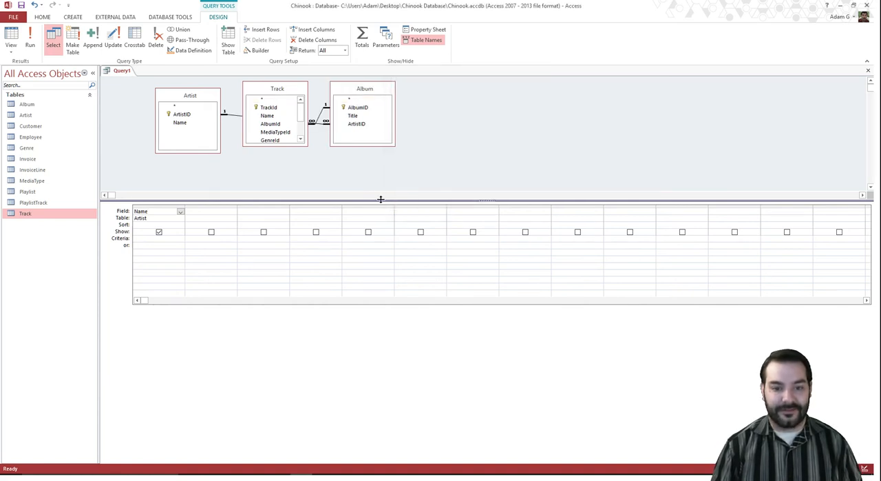
- Rearrange the field lists so Album sits between Artist and Track
drag(275, 88, 277, 170)
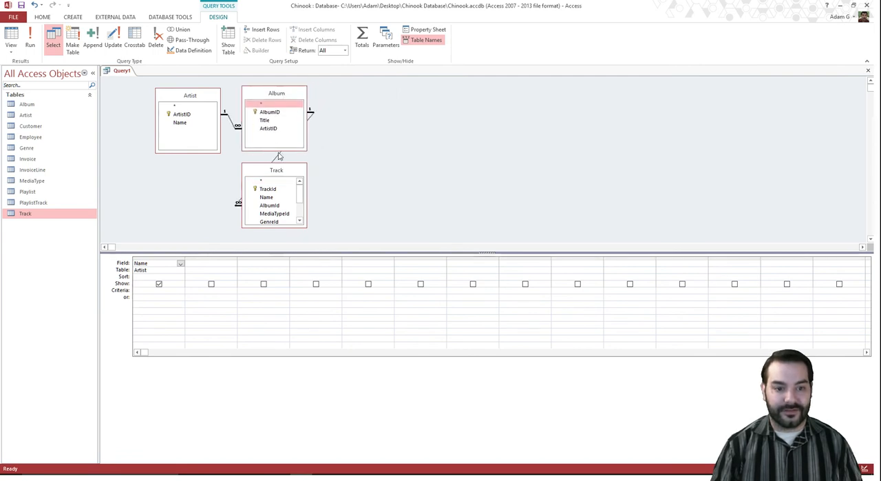
drag(276, 171, 363, 92)
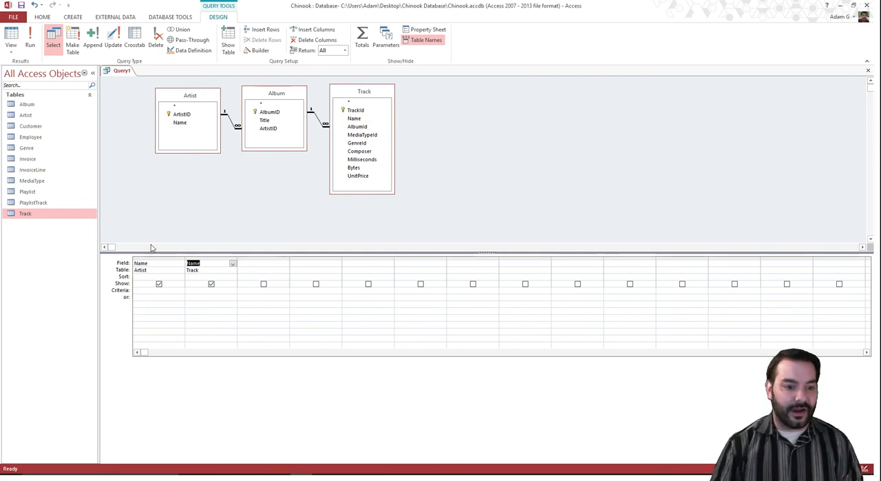
mouse_move(224, 136)
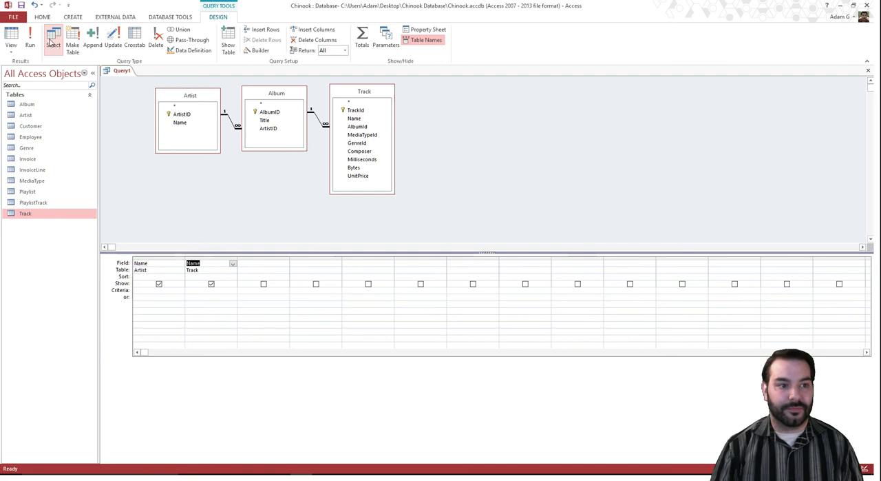
- Run the query and scroll through the artist and track name results
click(29, 37)
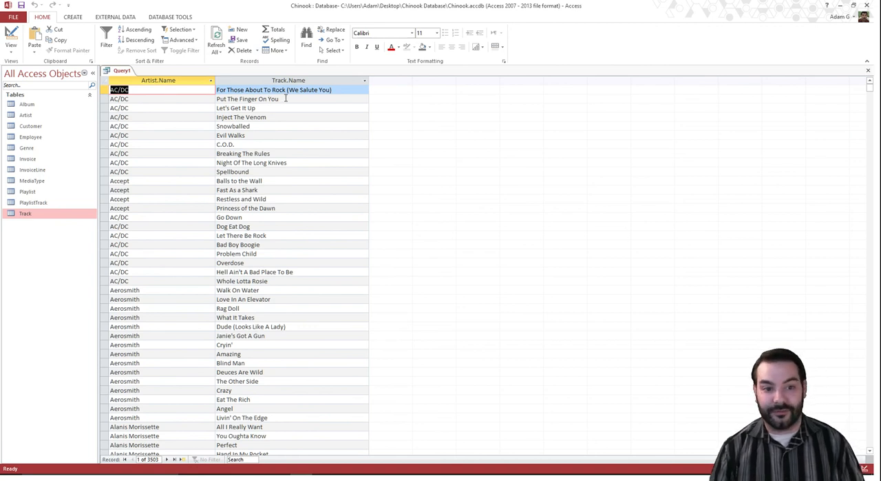
mouse_move(259, 110)
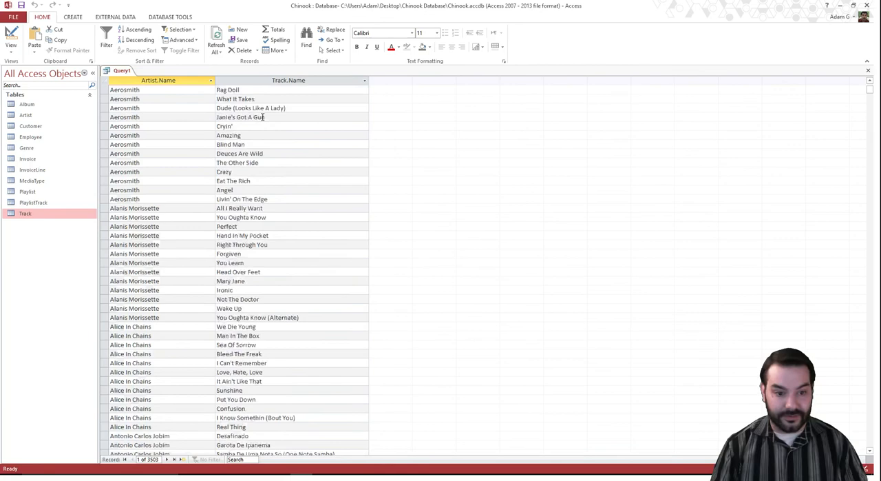
scroll(down, 3)
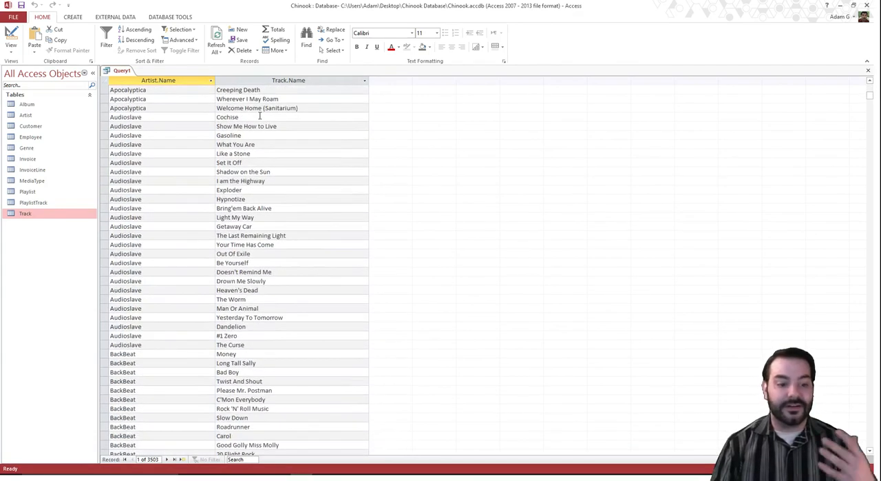